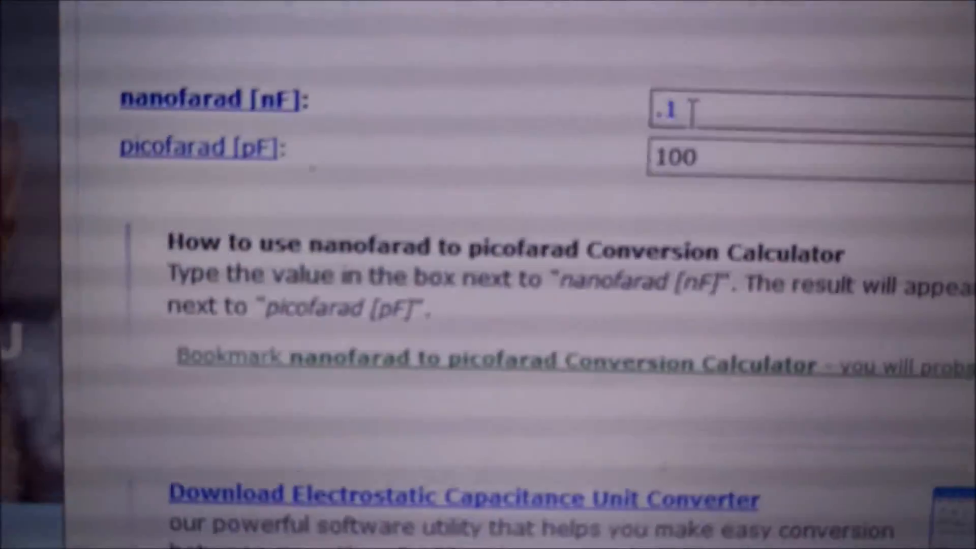
pyautogui.scroll(3)
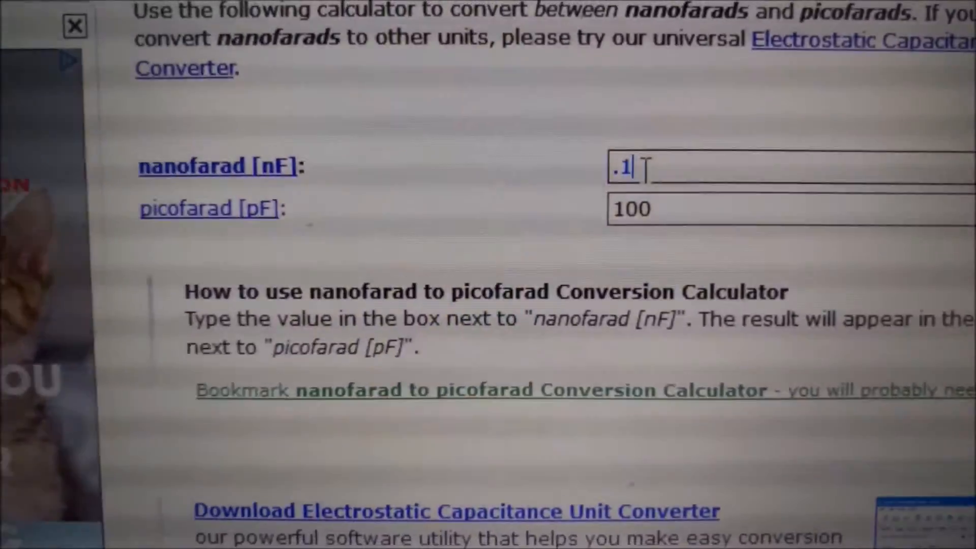